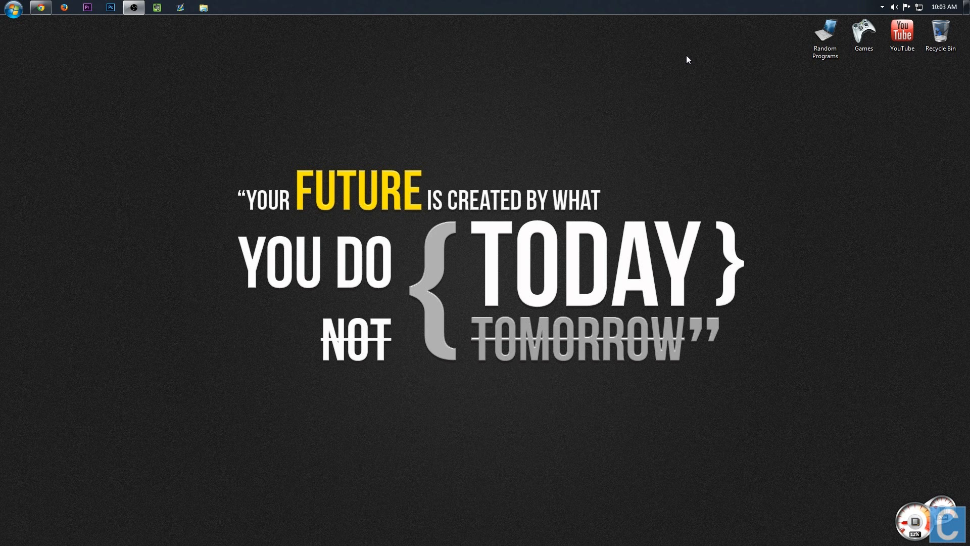
# Step: Bring the Chrome window with the Sonic Ether's Unbelievable Shaders thread to the front
pyautogui.click(40, 8)
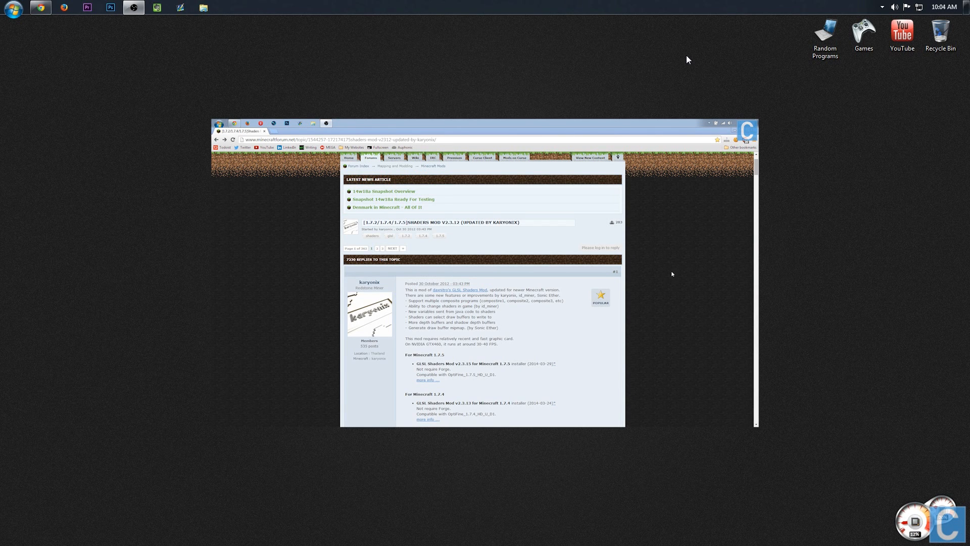
pyautogui.moveTo(562, 263)
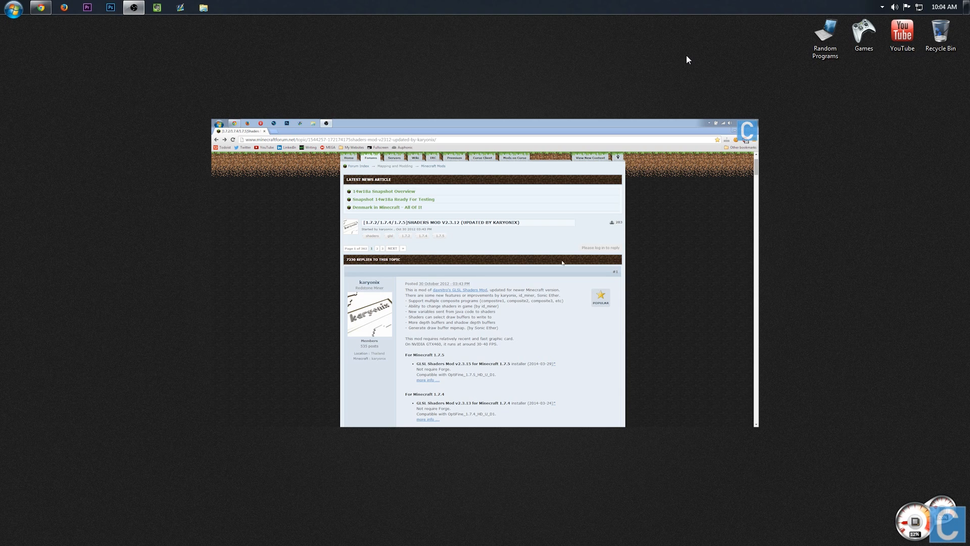
pyautogui.doubleClick(414, 222)
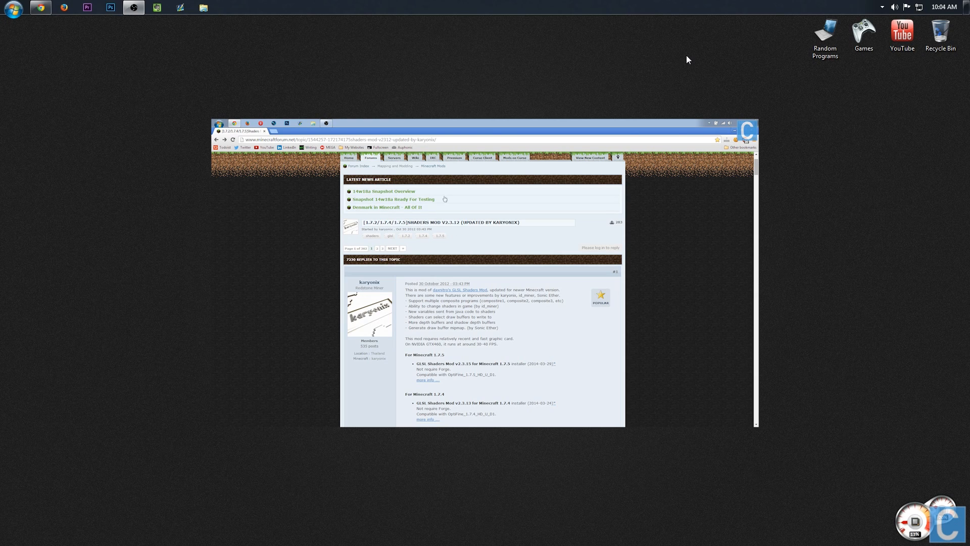
pyautogui.moveTo(423, 242)
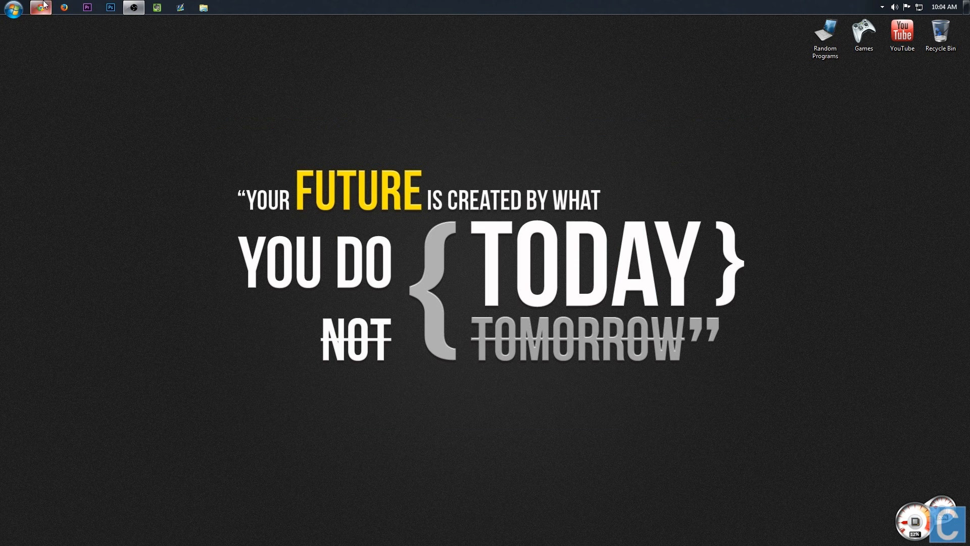
pyautogui.click(39, 8)
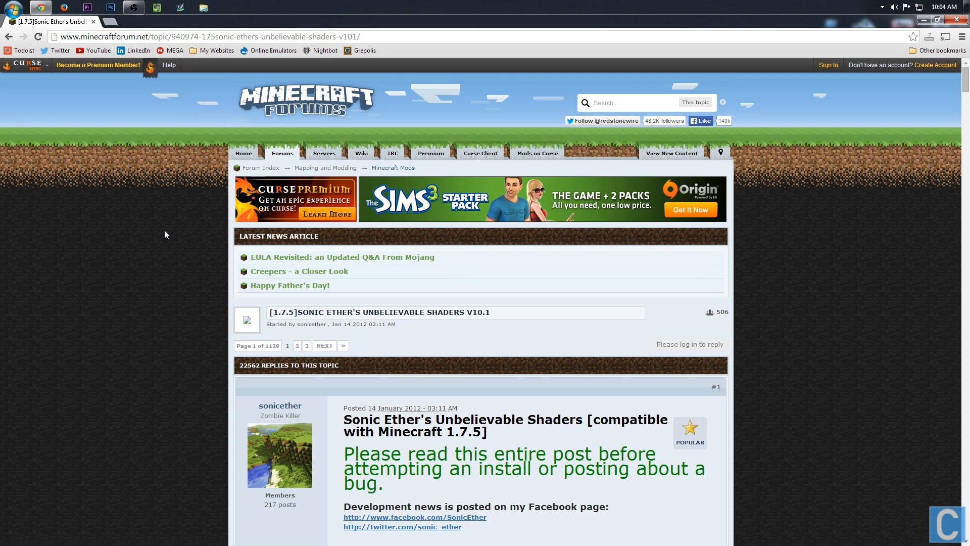
pyautogui.moveTo(491, 336)
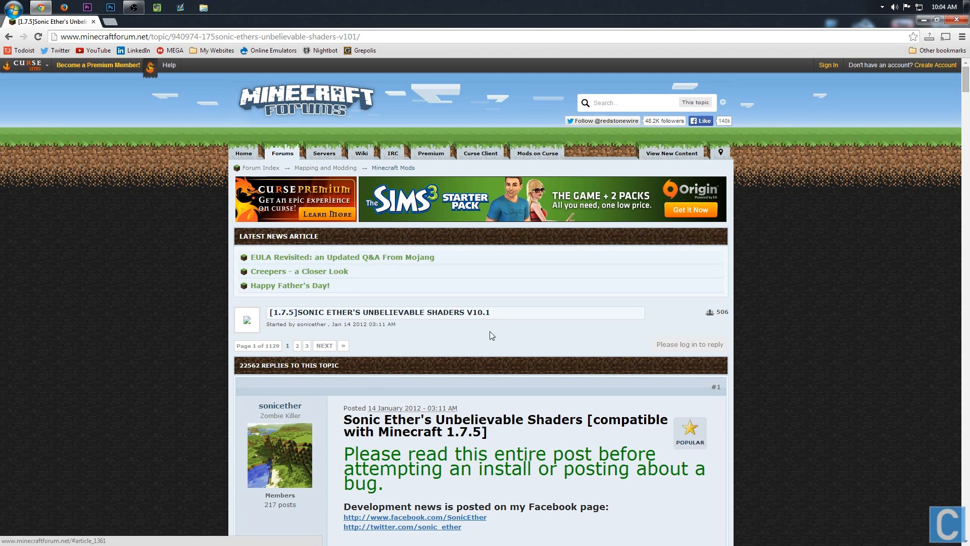
# Step: Reach the thread's Downloads section and follow the SEUS v10.1 Standard link
pyautogui.scroll(-3)
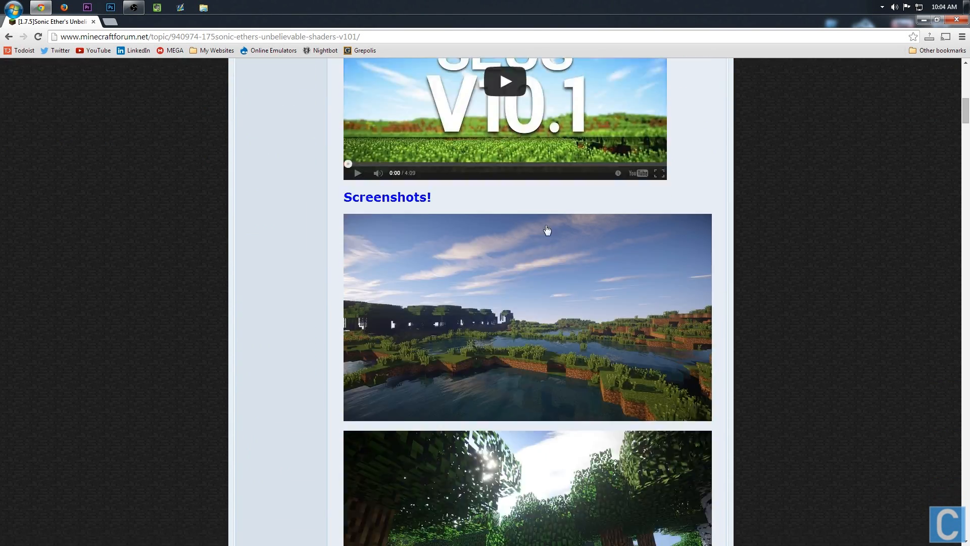
pyautogui.scroll(-3)
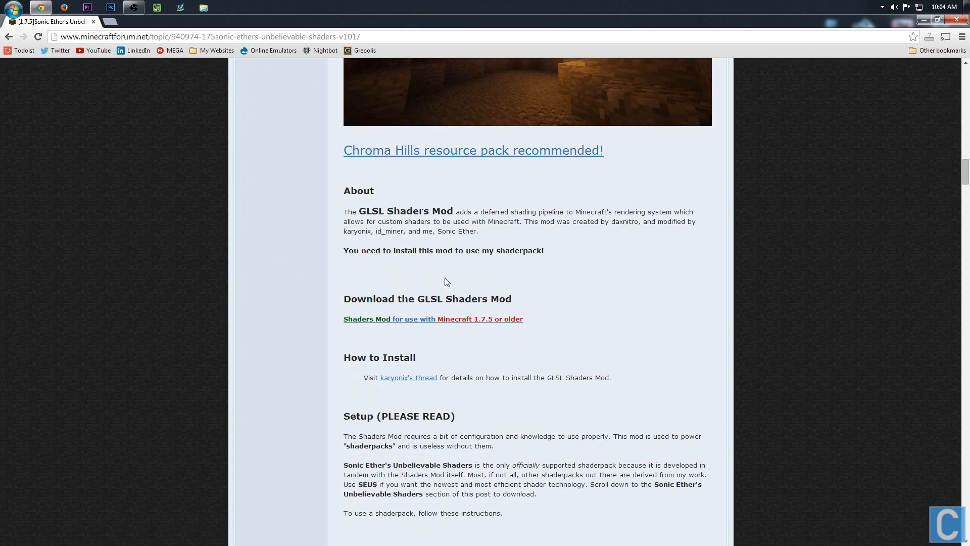
pyautogui.moveTo(457, 213)
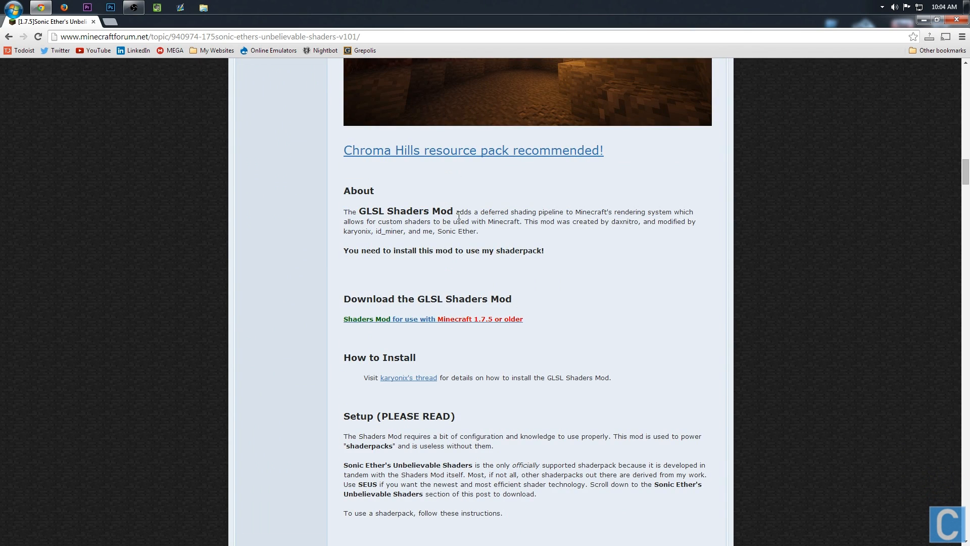
pyautogui.scroll(-3)
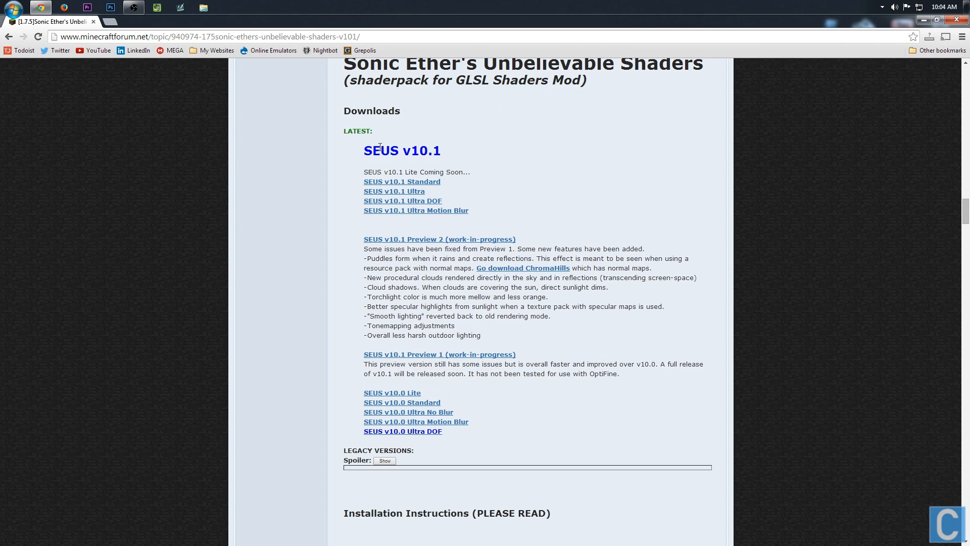
pyautogui.moveTo(433, 164)
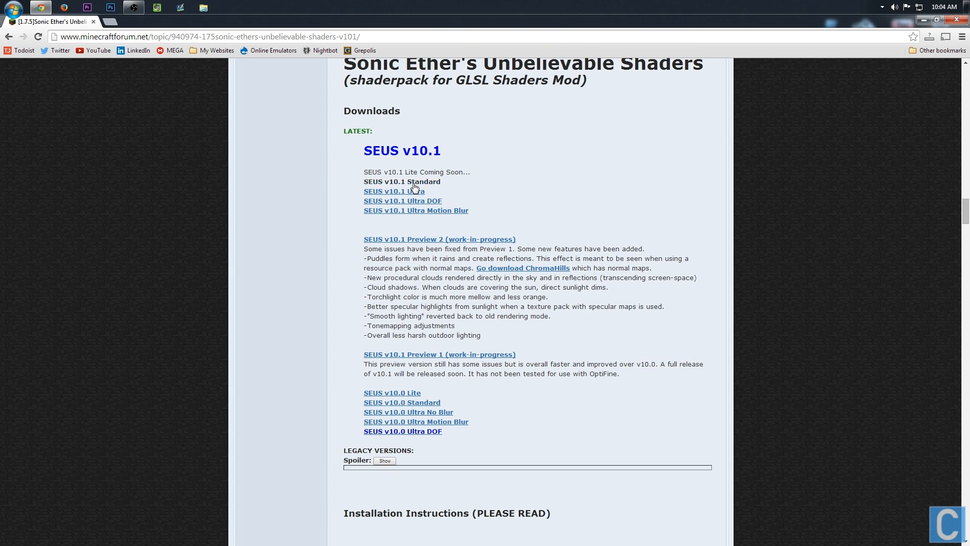
pyautogui.click(393, 191)
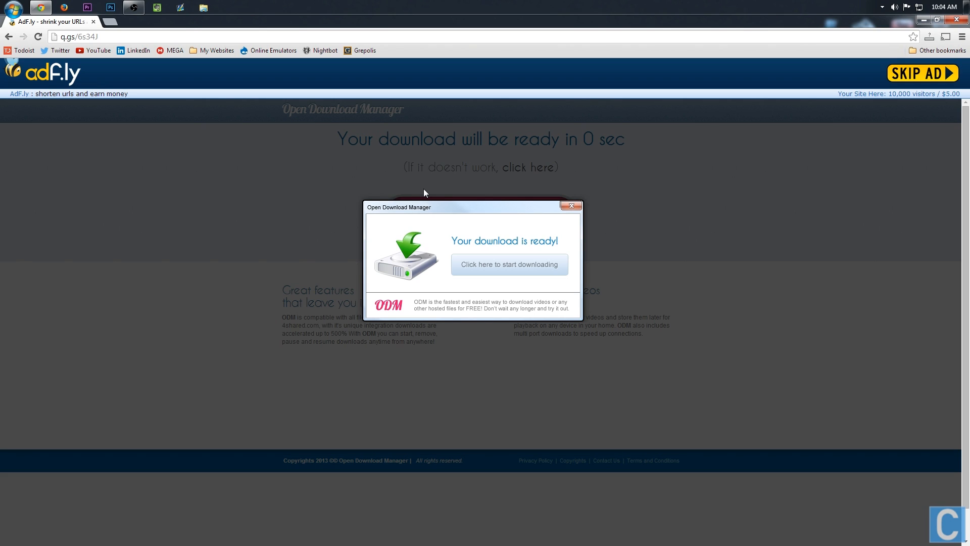
pyautogui.moveTo(218, 110)
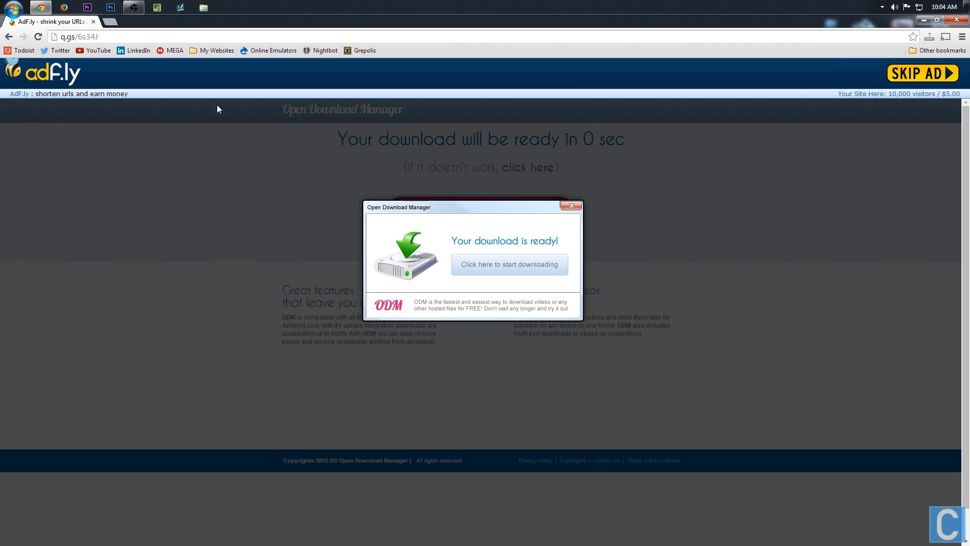
pyautogui.moveTo(641, 127)
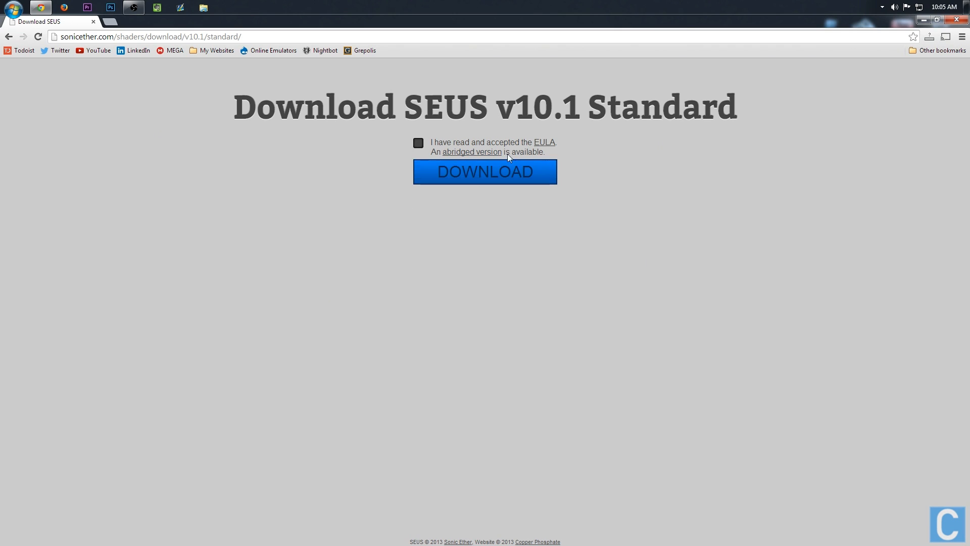
# Step: Read the SEUS EULA, accept it, and start the SEUS v10.1 Standard download
pyautogui.click(543, 142)
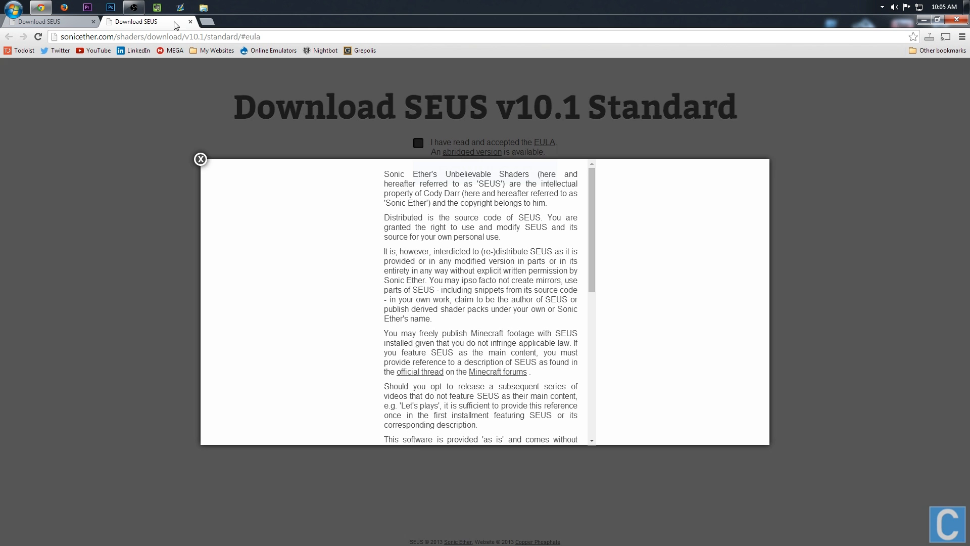
pyautogui.scroll(-3)
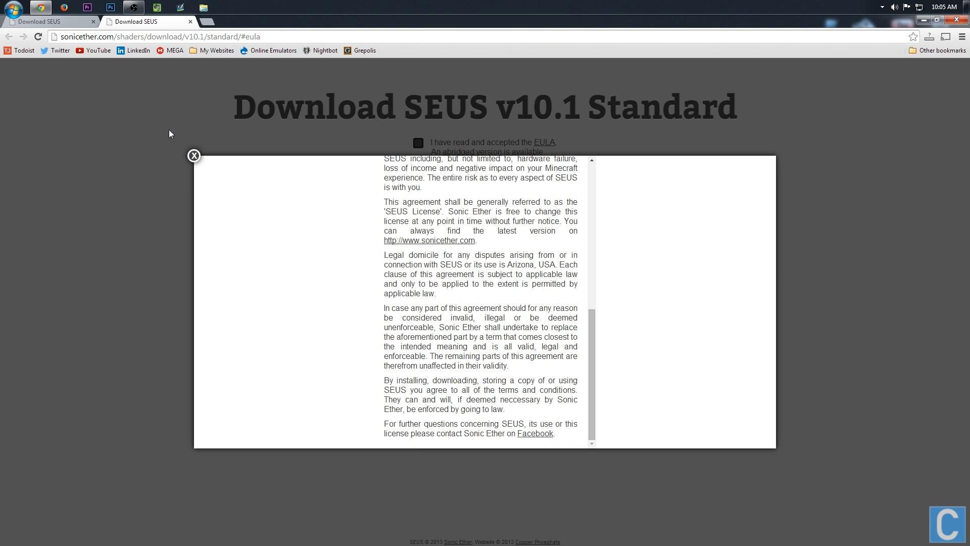
pyautogui.click(194, 155)
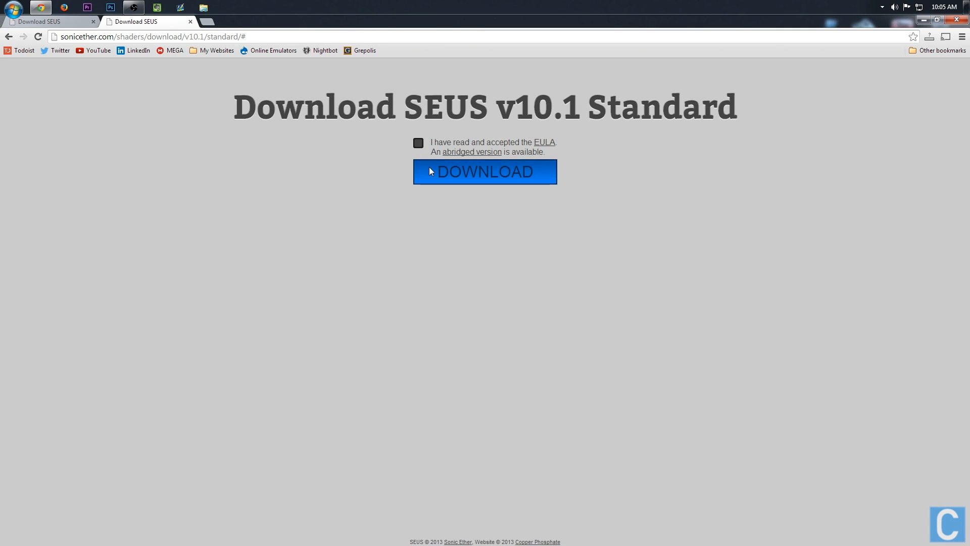
pyautogui.click(417, 143)
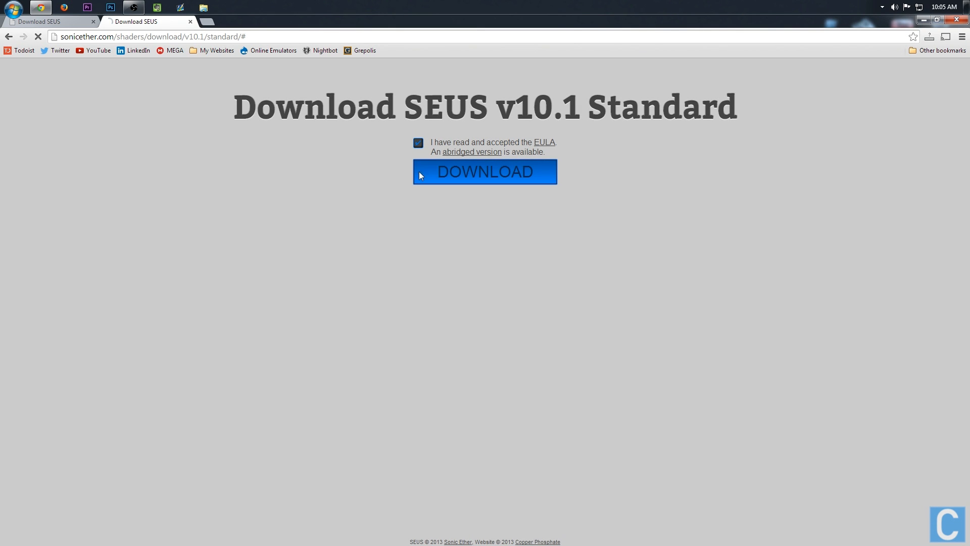
pyautogui.click(484, 171)
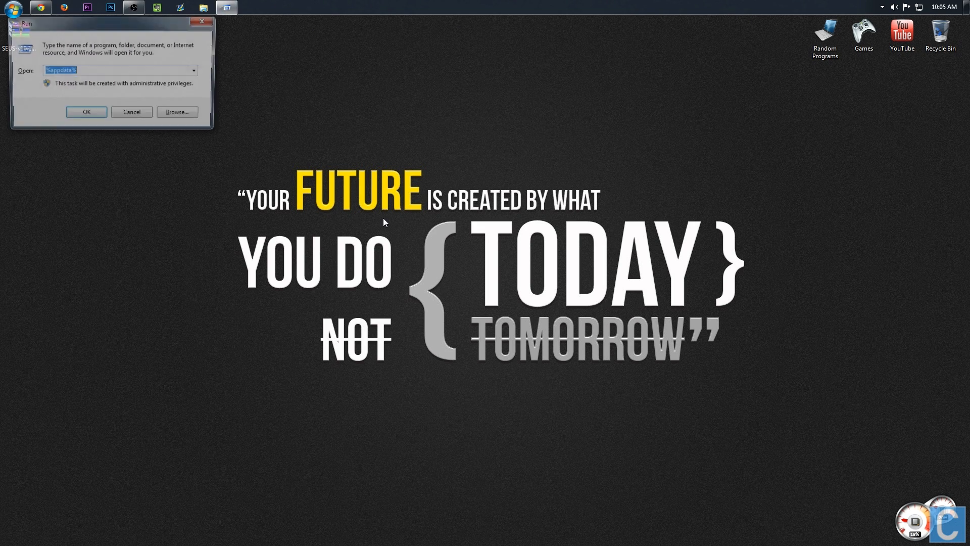
# Step: Go to %appdata%\Roaming\.minecraft and single out the existing shaderpacks folder
pyautogui.write('%%')
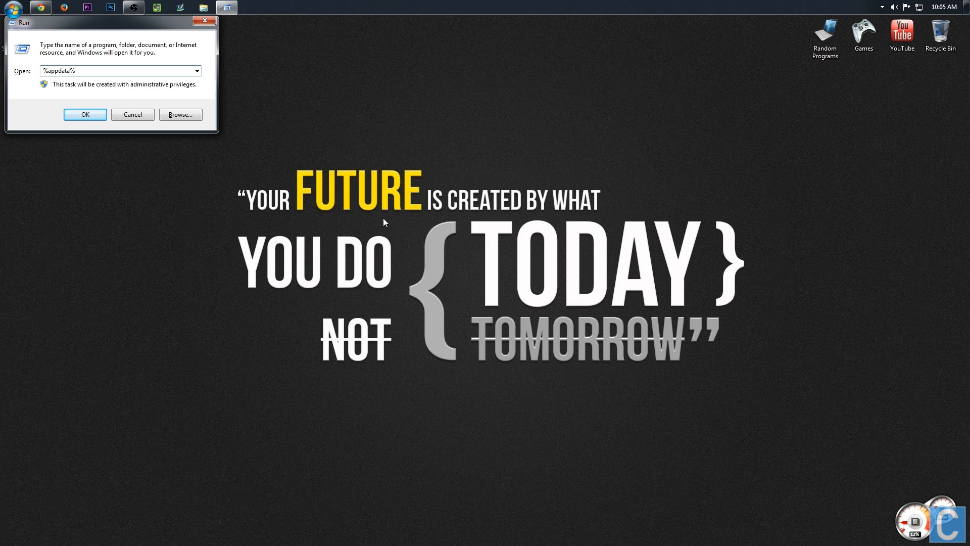
pyautogui.click(84, 115)
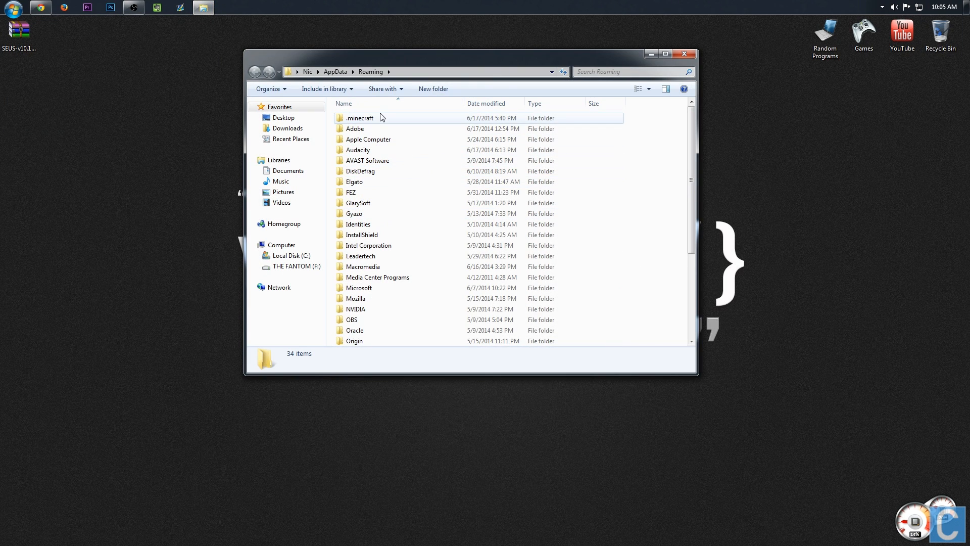
pyautogui.doubleClick(359, 117)
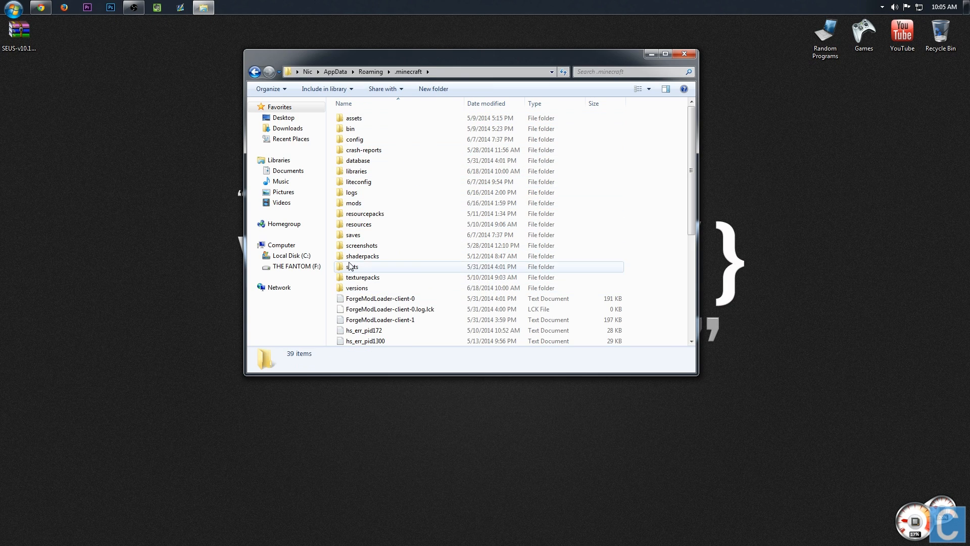
pyautogui.click(362, 255)
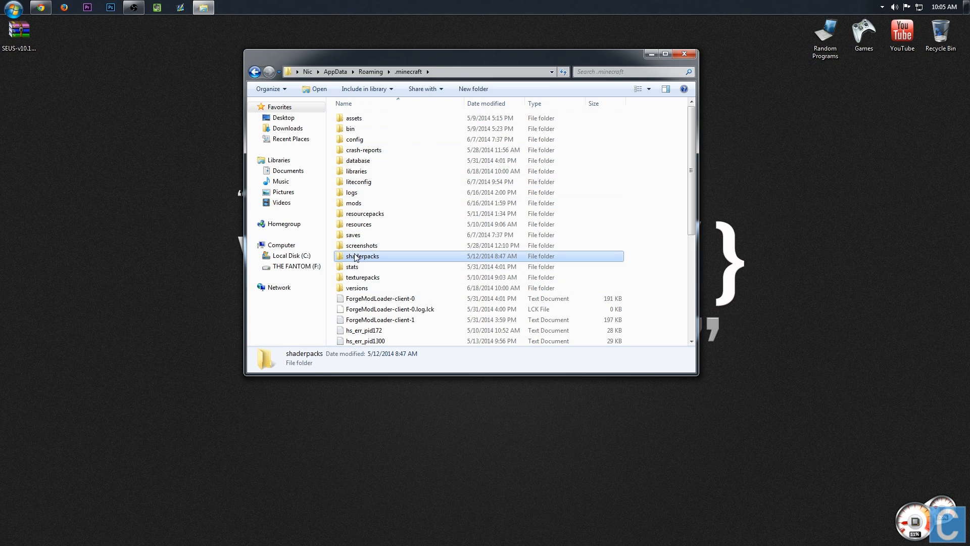
pyautogui.moveTo(576, 213)
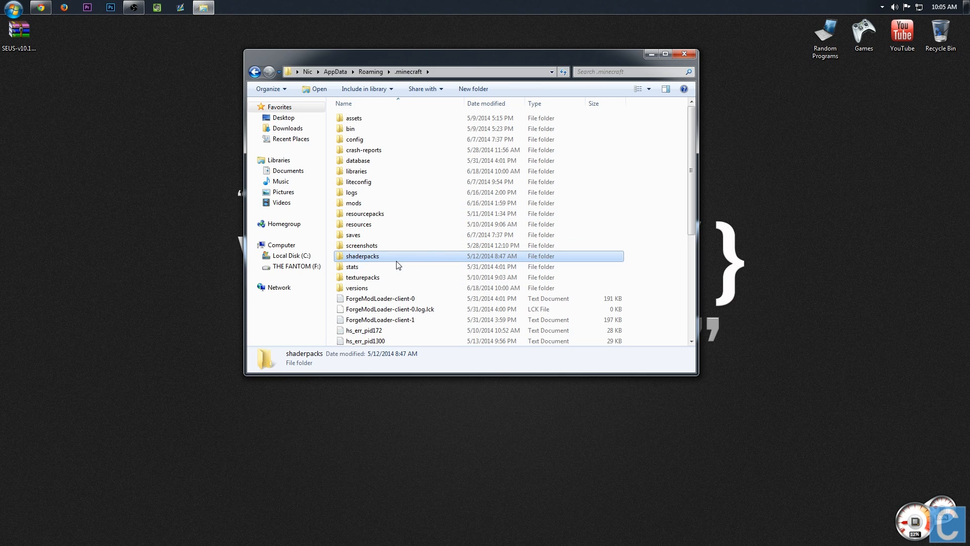
# Step: Create a fresh shaderpacks folder inside .minecraft and put the SEUS-v10.1-Standard archive in it
pyautogui.rightClick(634, 218)
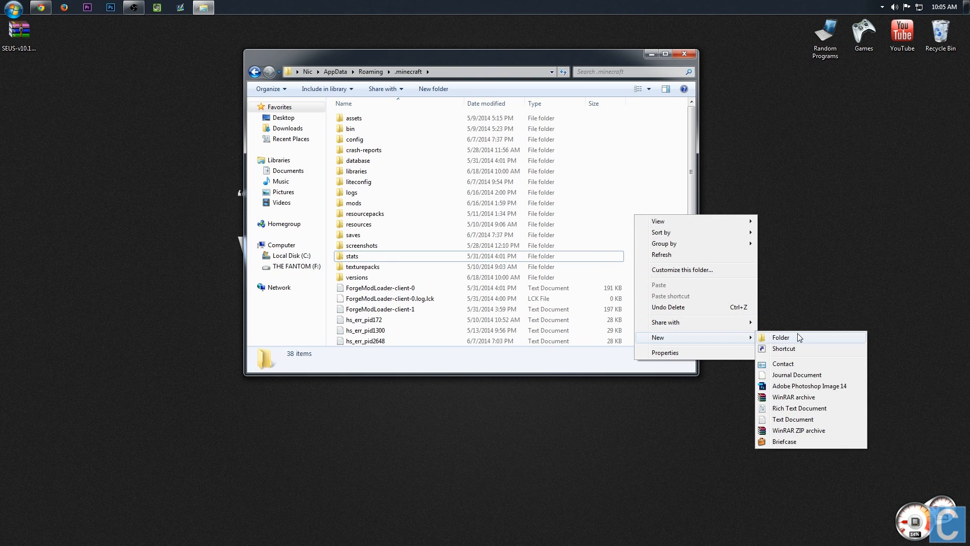
pyautogui.click(780, 337)
pyautogui.write('shaderspacks')
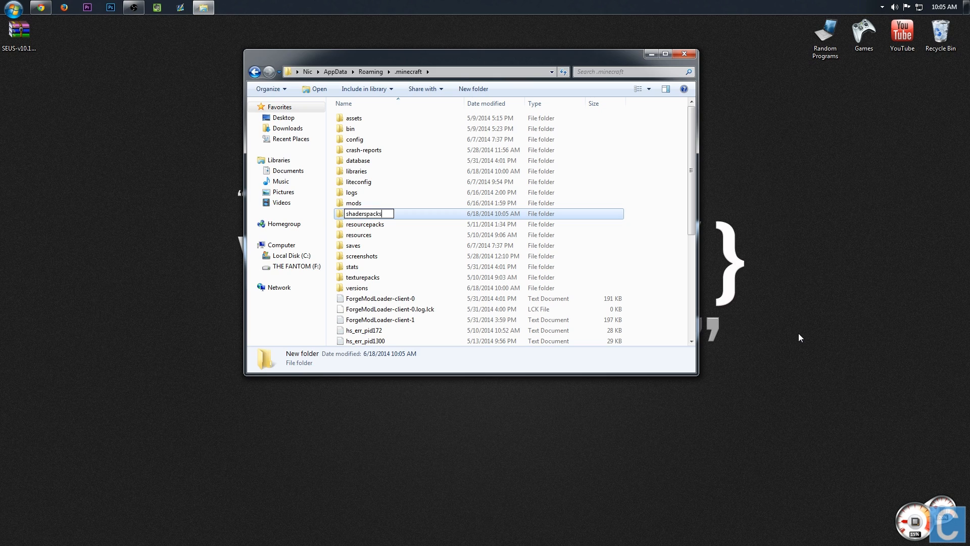
pyautogui.press('Return')
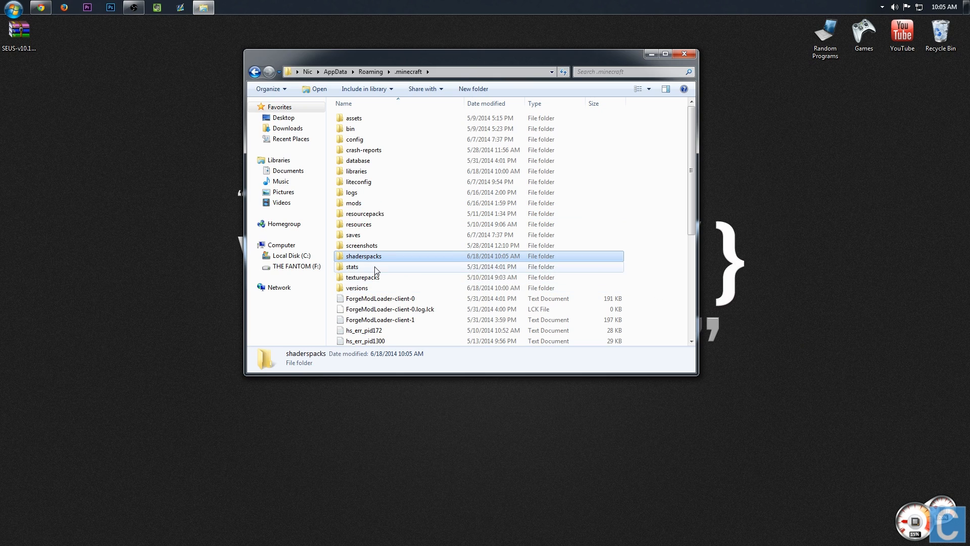
pyautogui.doubleClick(364, 256)
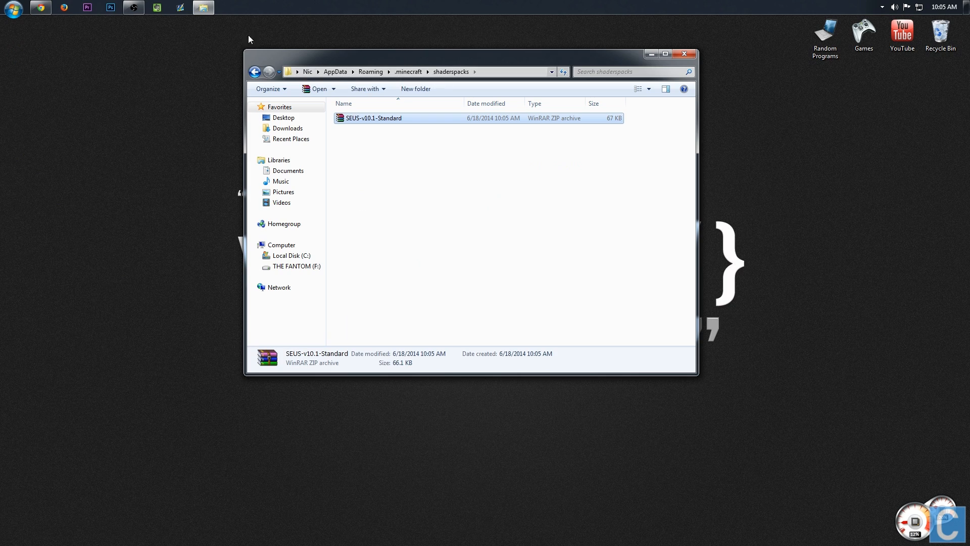
# Step: Verify the archive sits in shaderpacks, then close Windows Explorer
pyautogui.click(254, 72)
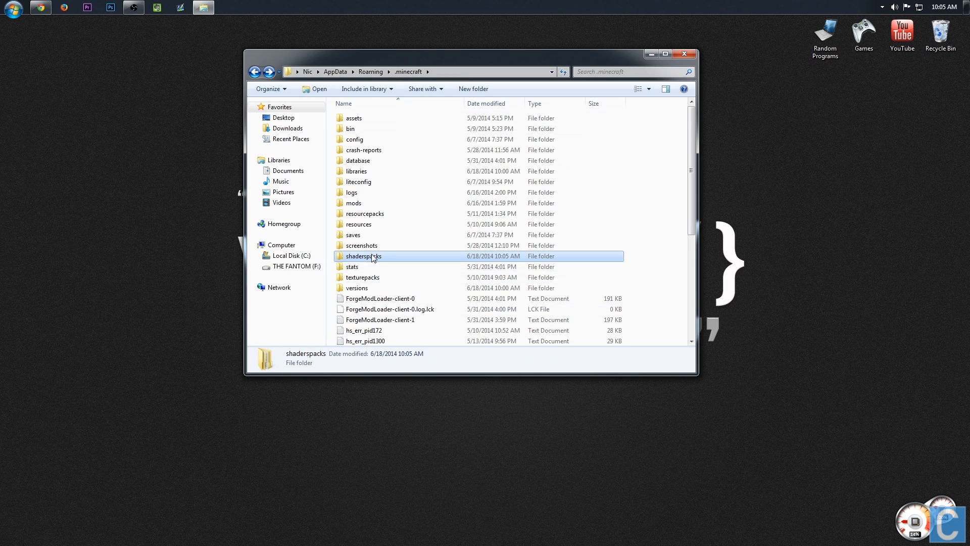
pyautogui.doubleClick(363, 255)
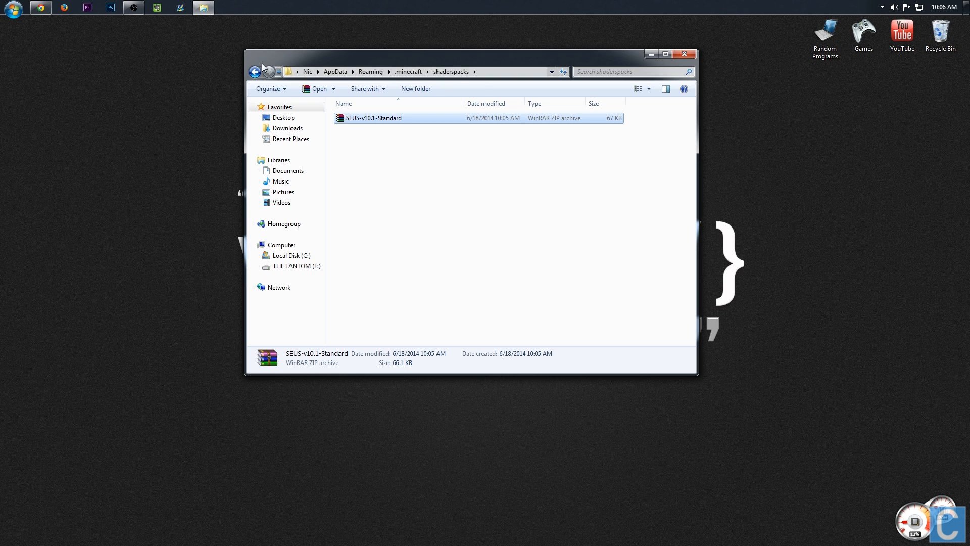
pyautogui.click(254, 71)
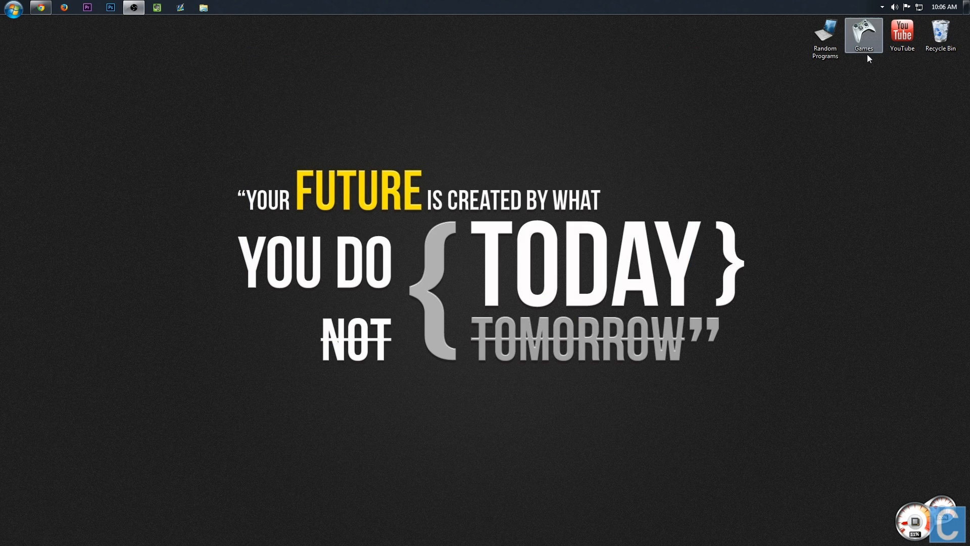
# Step: Launch Minecraft 1.7.4 from the Games desktop shortcut to its title screen
pyautogui.doubleClick(862, 34)
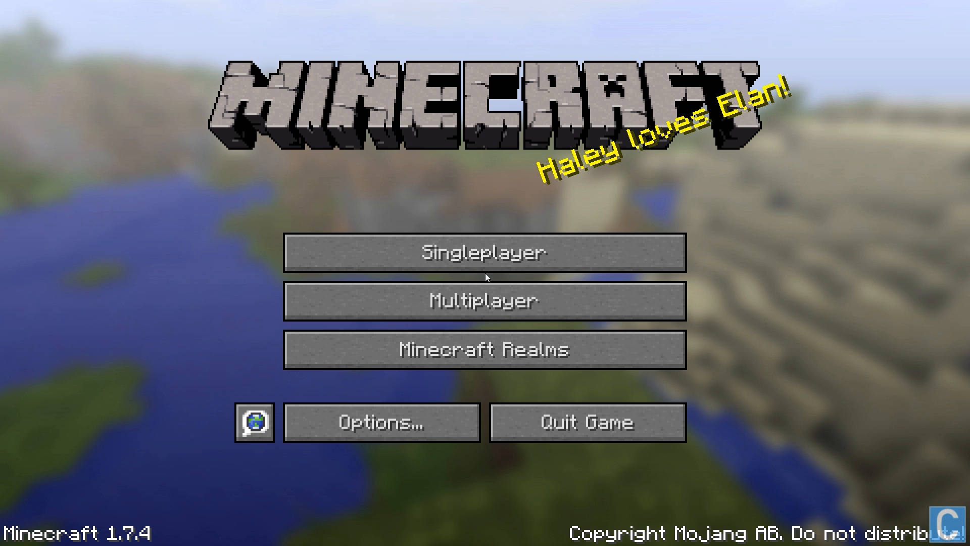
pyautogui.moveTo(396, 402)
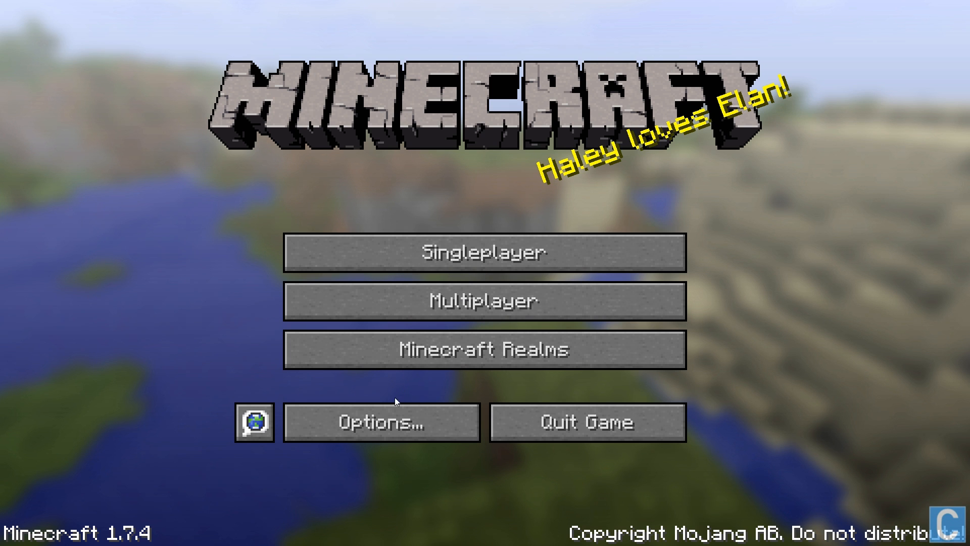
pyautogui.moveTo(382, 416)
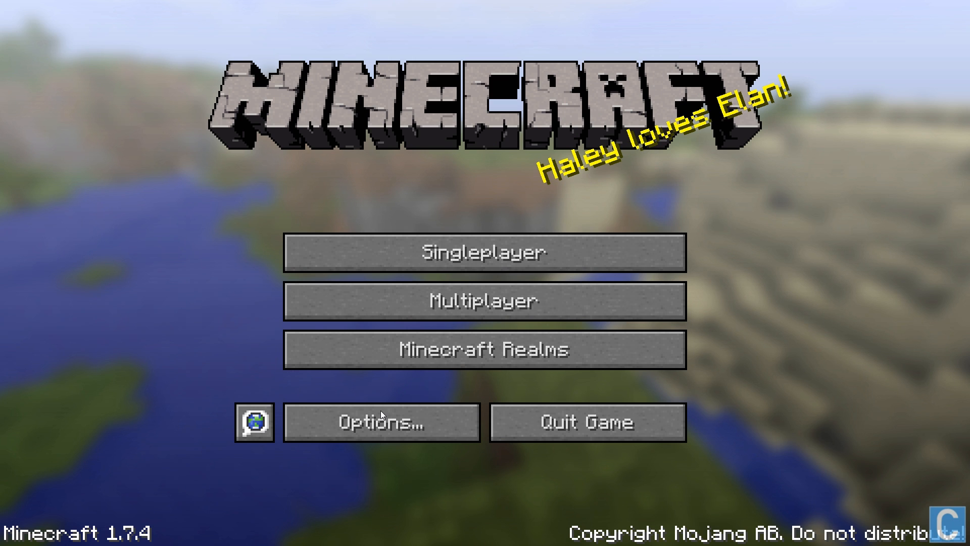
pyautogui.moveTo(438, 340)
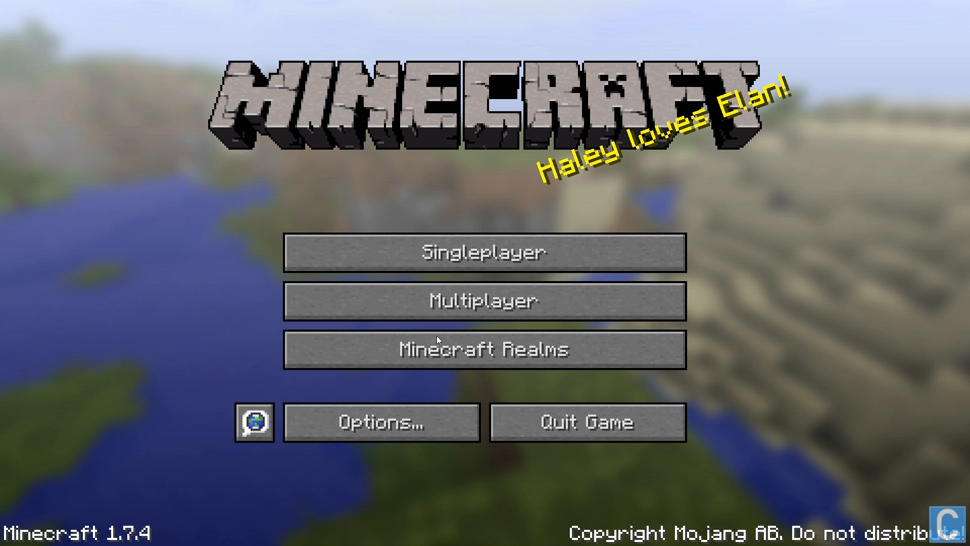
pyautogui.moveTo(217, 271)
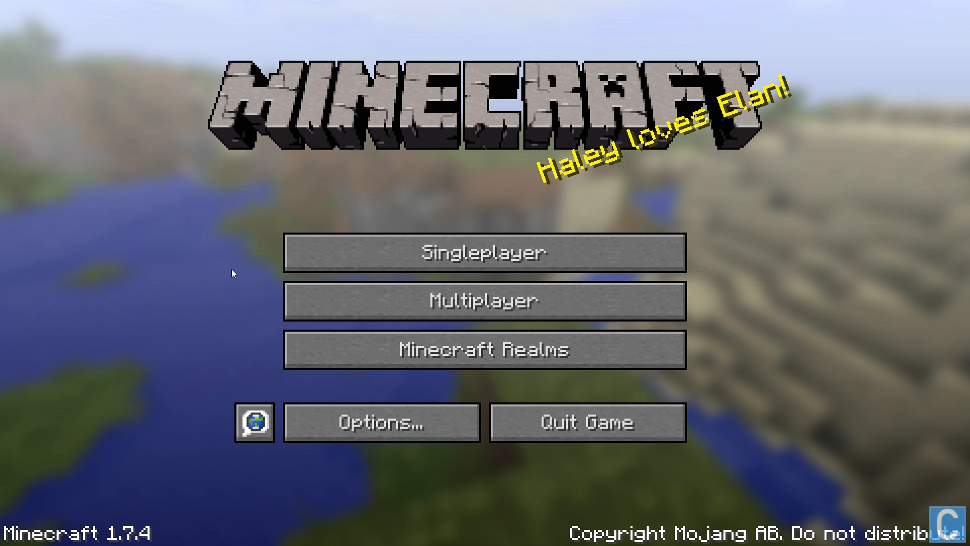
pyautogui.moveTo(242, 261)
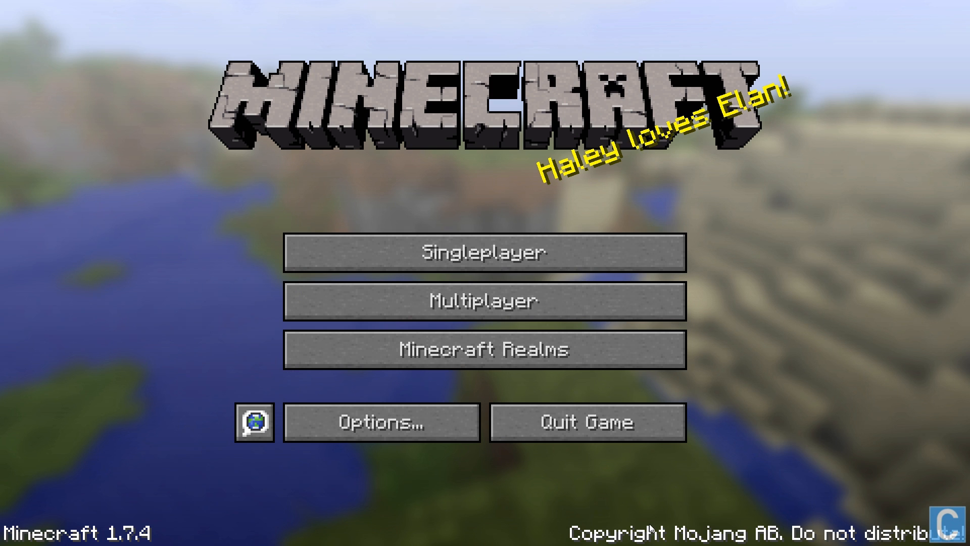
pyautogui.moveTo(419, 286)
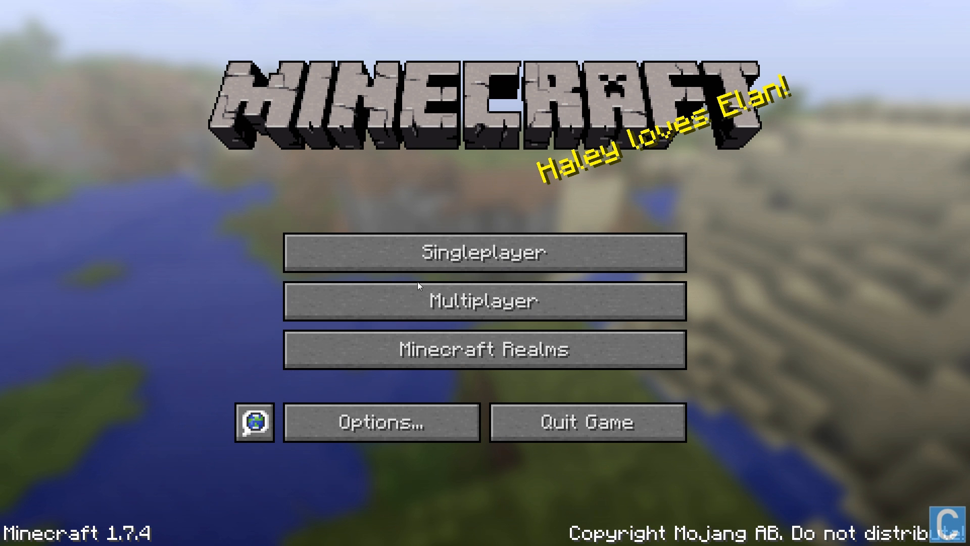
pyautogui.moveTo(441, 483)
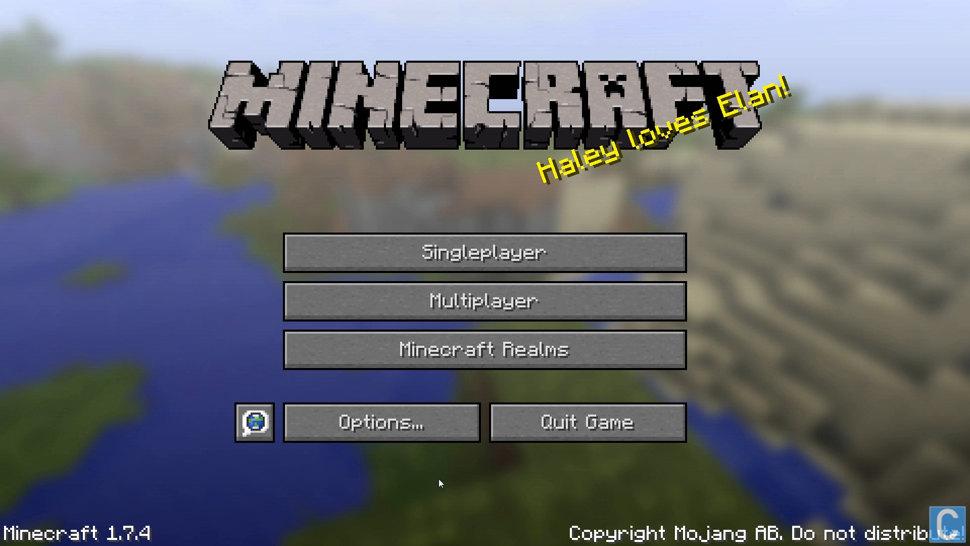
pyautogui.moveTo(334, 186)
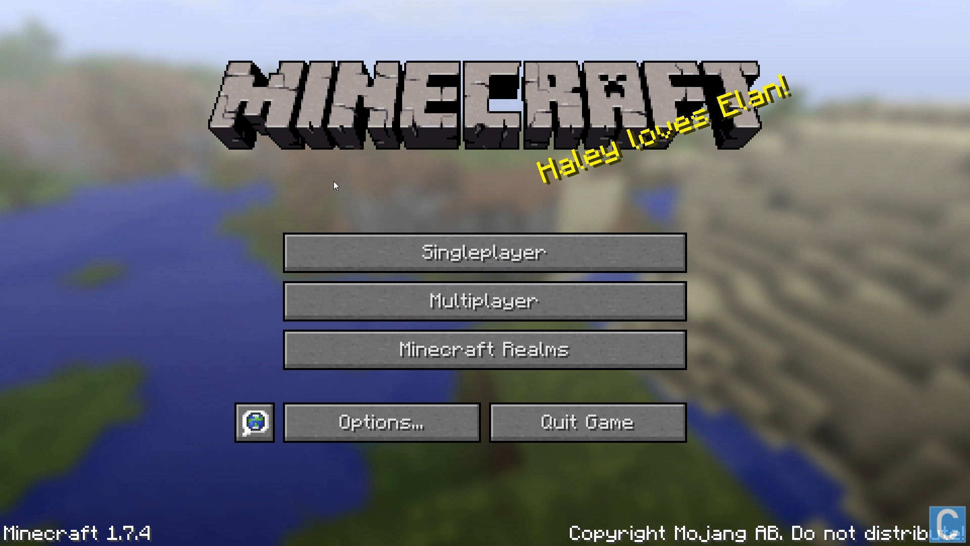
pyautogui.moveTo(628, 368)
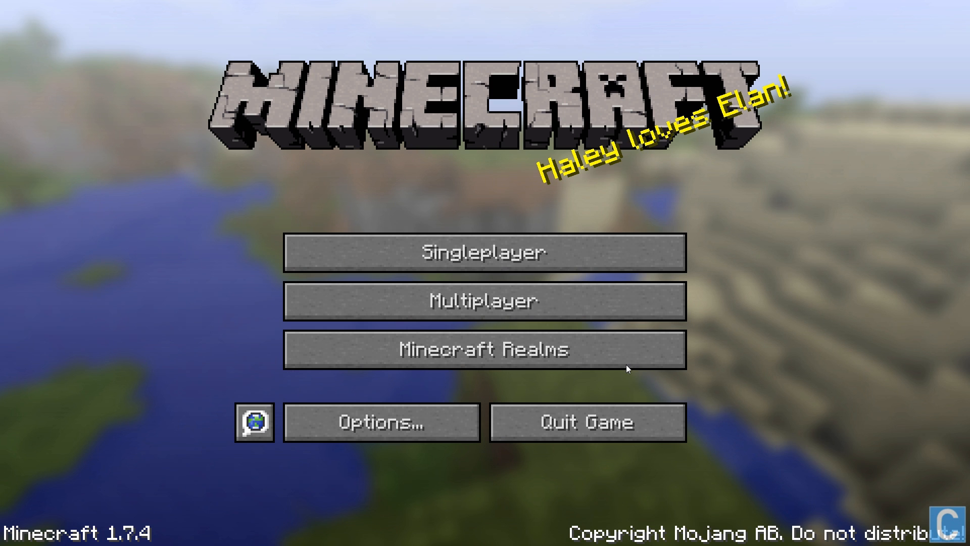